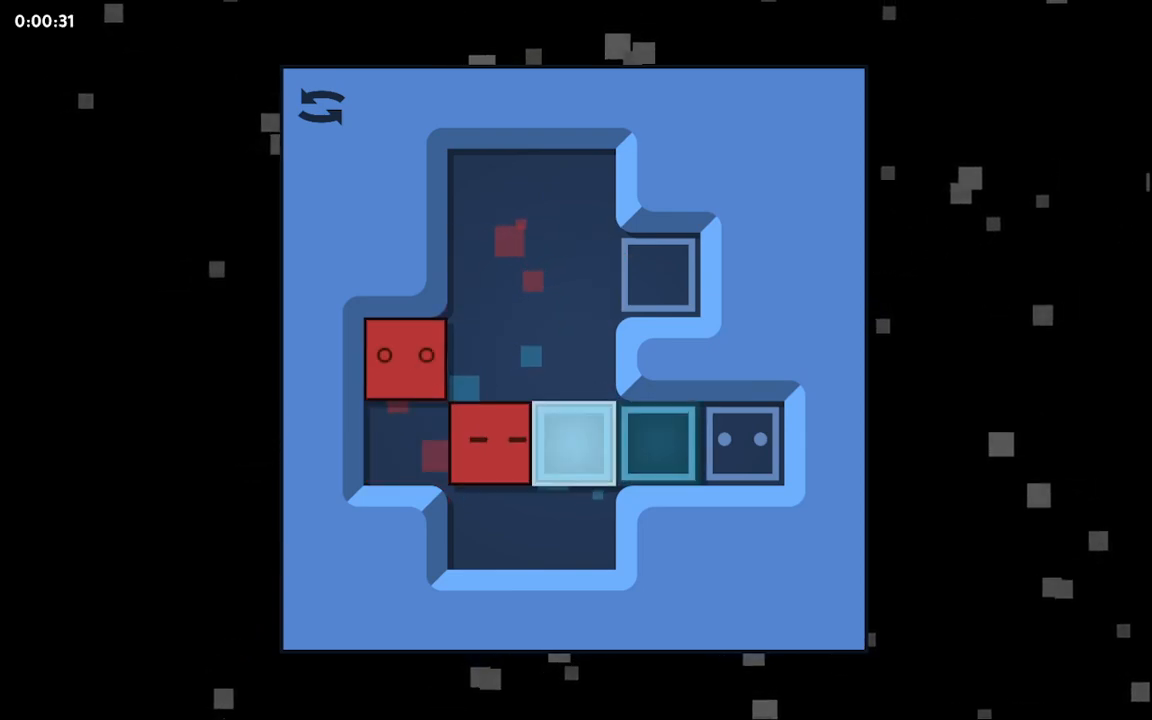
- Move the red blocks left so one stops directly left of the eye target
{"action": "key", "text": "left"}
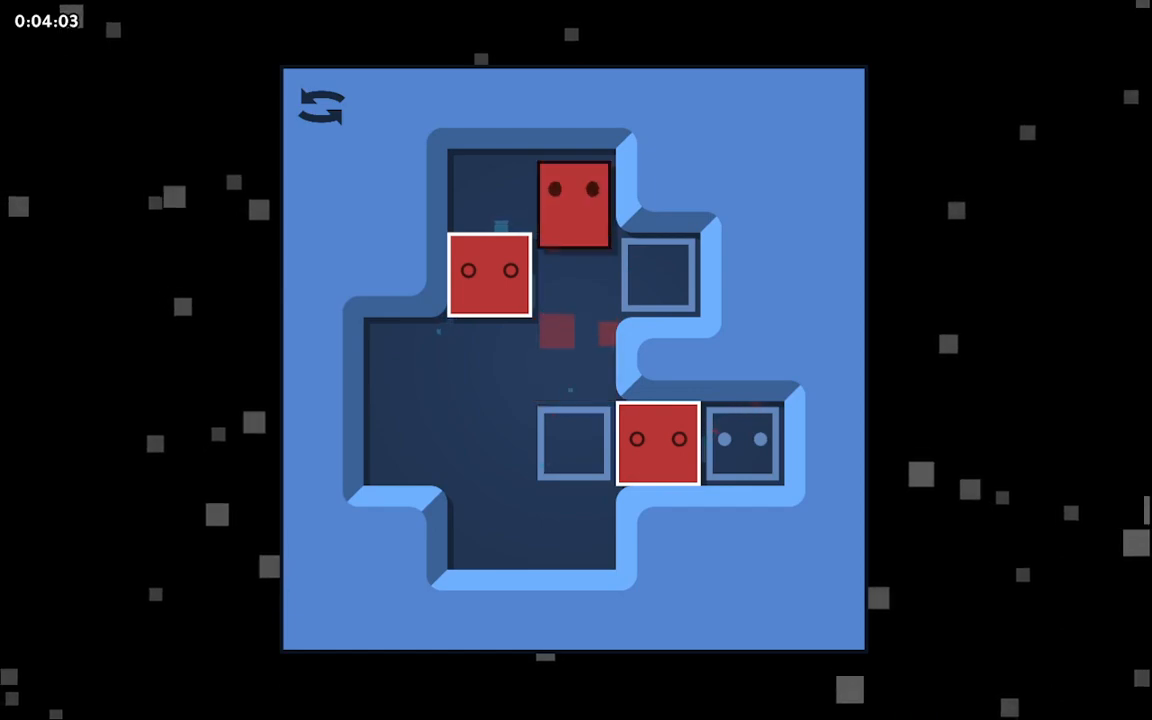
- Step the red blocks down then left, bringing one up beside the eye target
{"action": "key", "text": "down"}
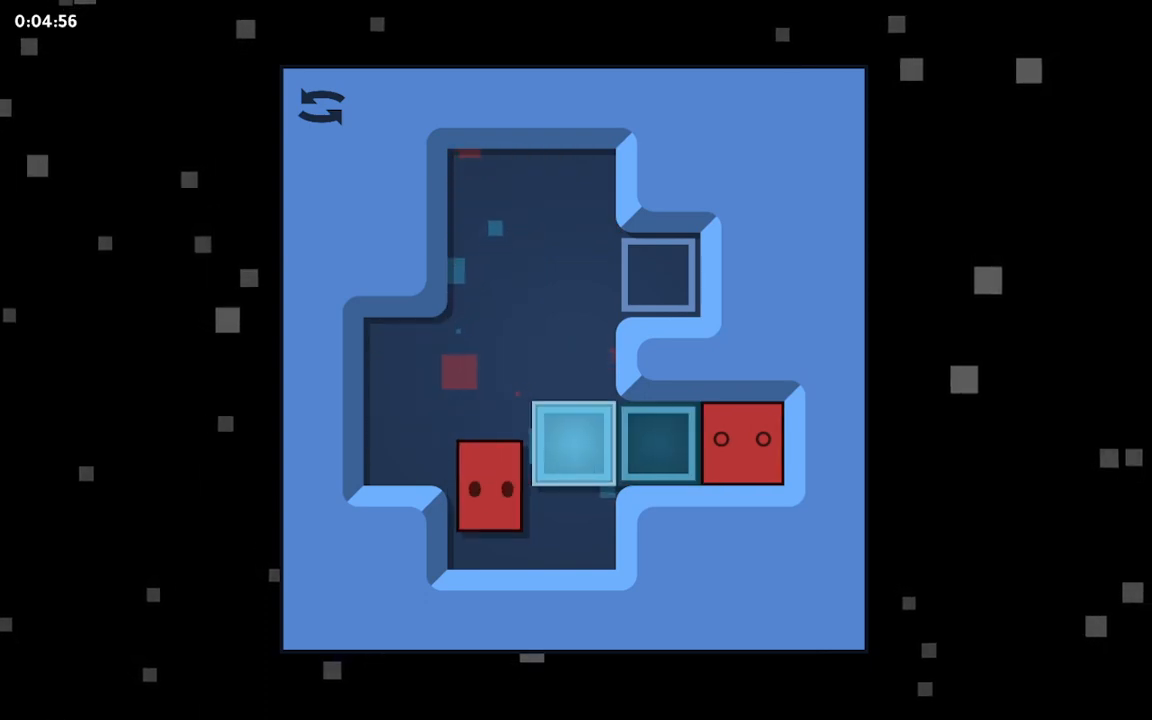
{"action": "key", "text": "Left"}
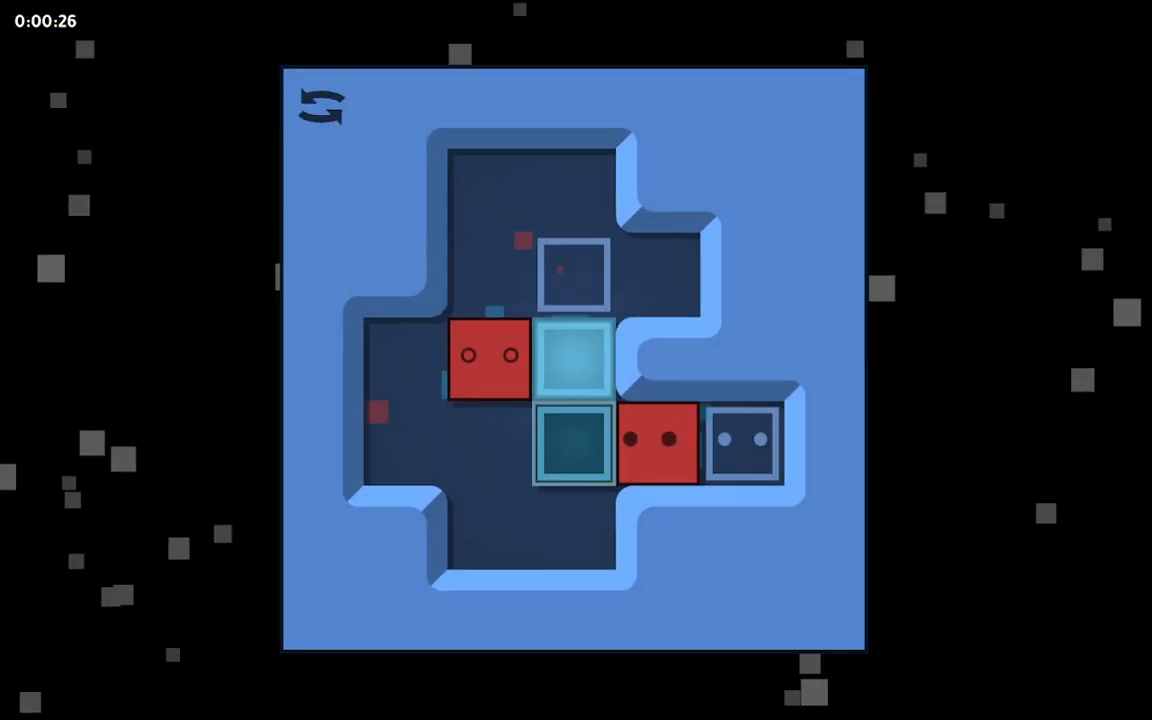
- Push the light blue block toward the upper target, then step the red blocks down around the teal box
{"action": "key", "text": "Left"}
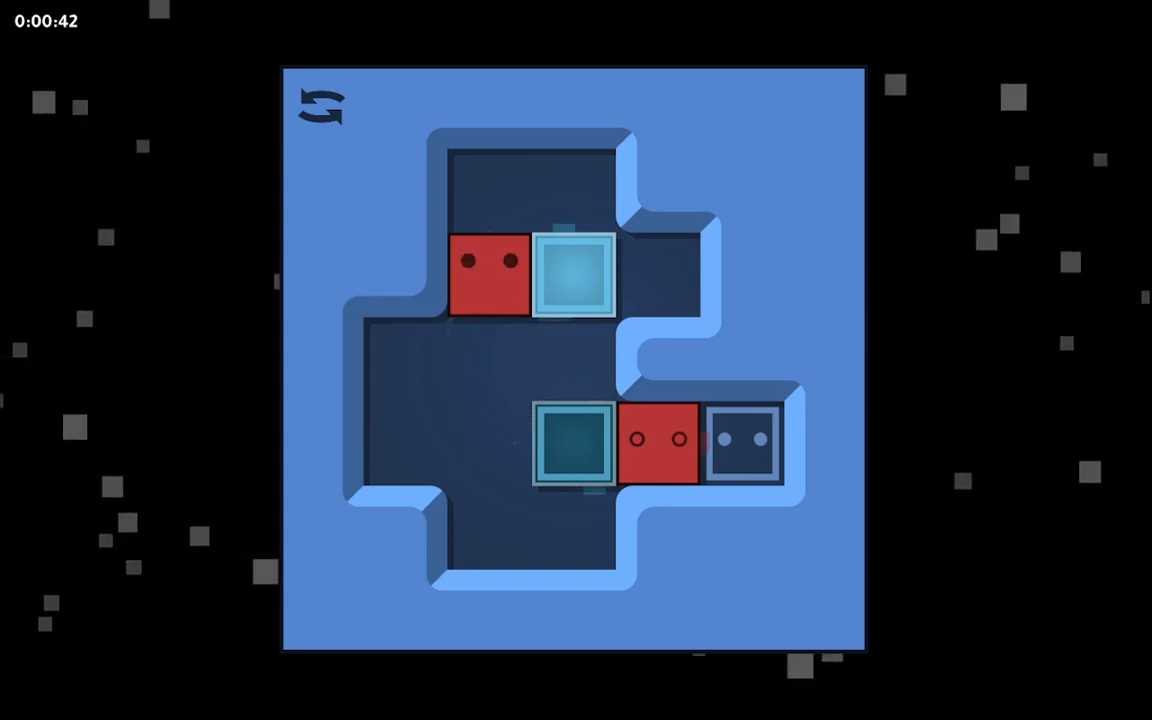
{"action": "key", "text": "Down"}
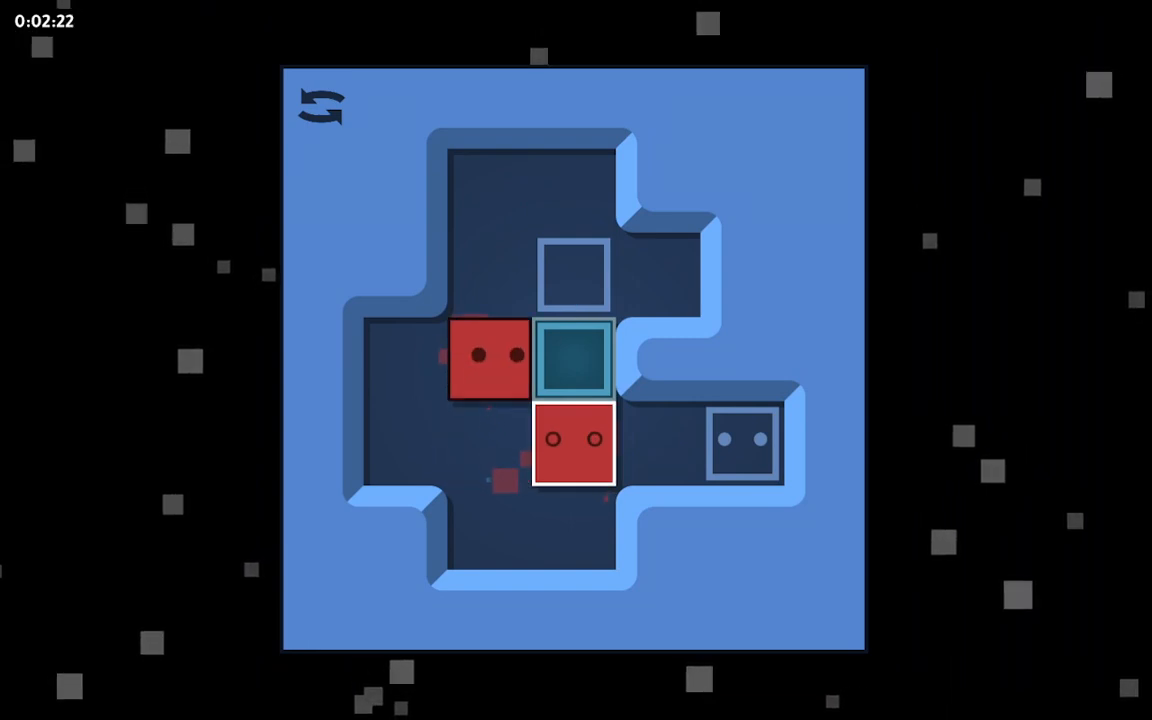
- Shift the light blue block into the upper-left arm and push the teal block up, leaving a red block left of the eye target
{"action": "key", "text": "Left"}
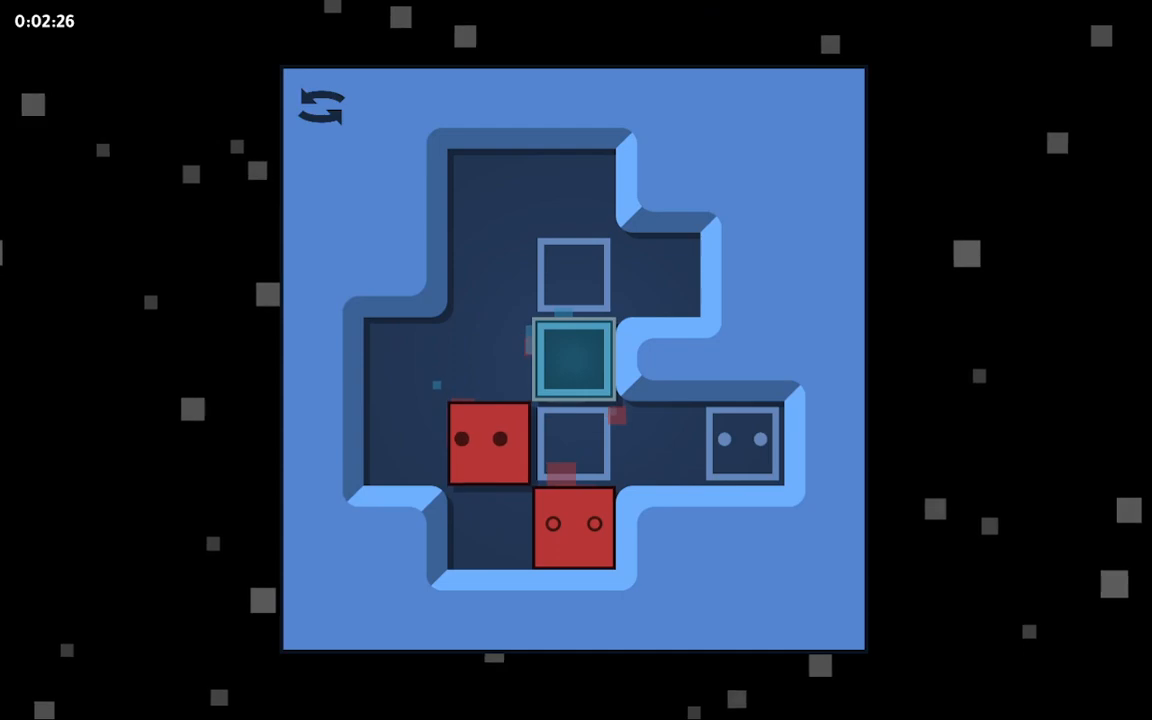
{"action": "key", "text": "Left"}
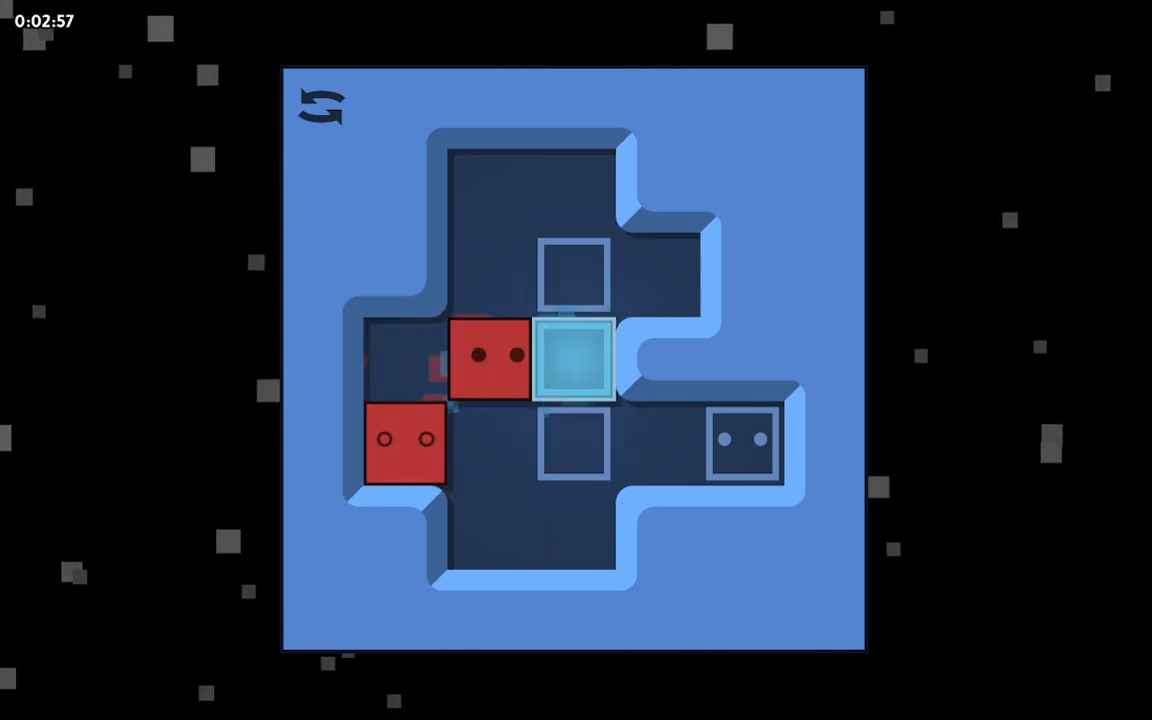
{"action": "key", "text": "Down"}
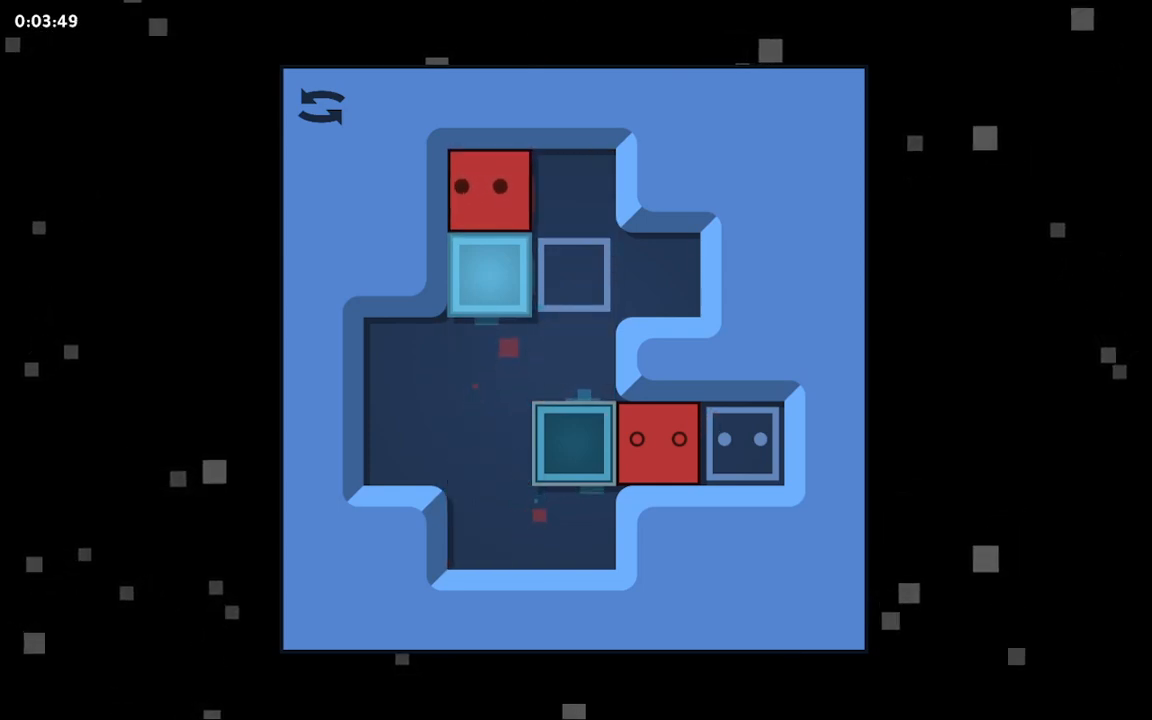
{"action": "key", "text": "up"}
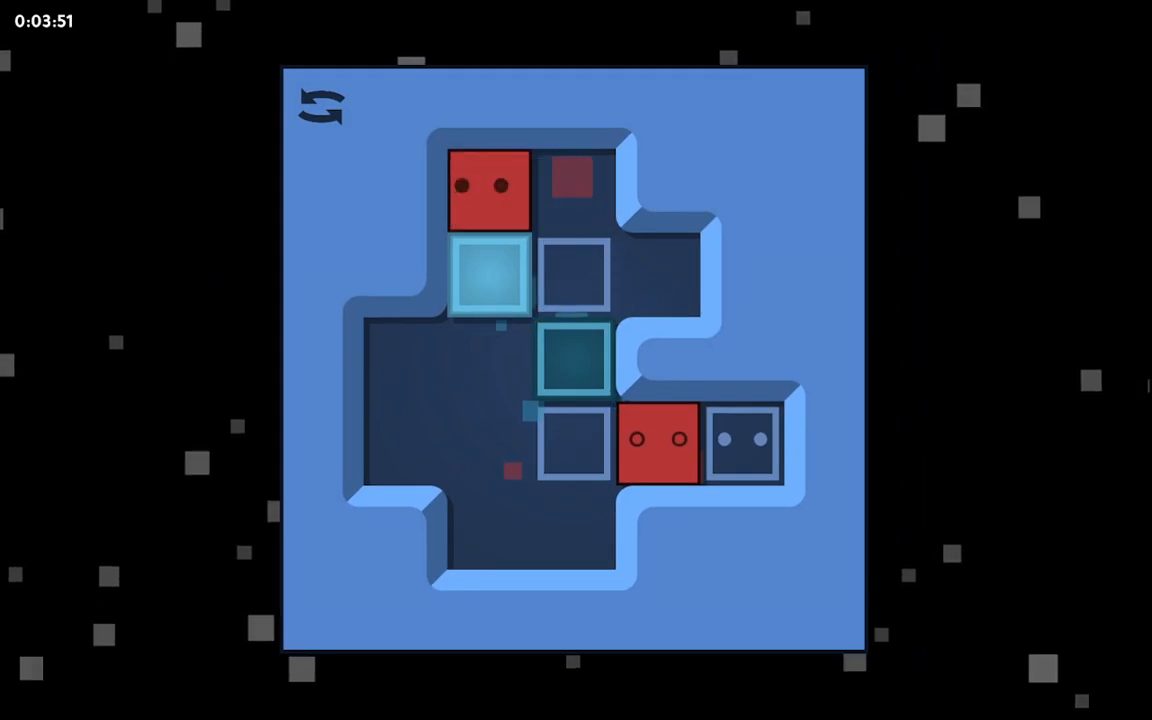